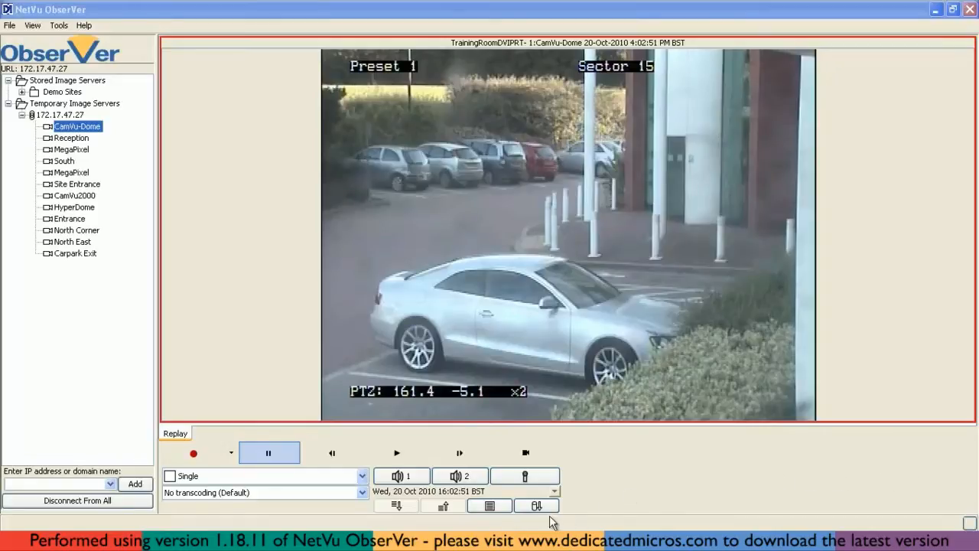
Open Download video with Filtered Download from 16:01:51 to 16:02:51 on 20 Oct 2010.
{"action": "left_click", "coordinate": [535, 504]}
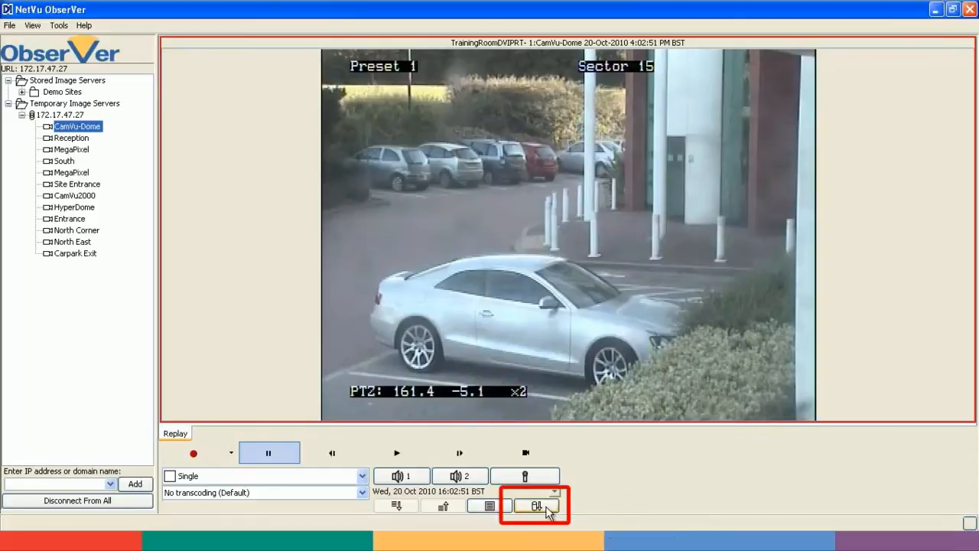
{"action": "left_click", "coordinate": [535, 505]}
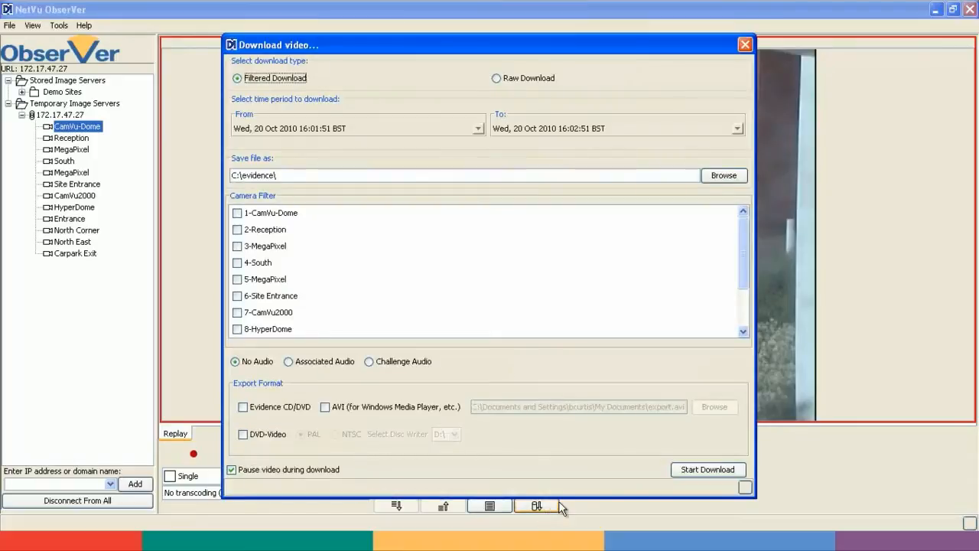
{"action": "mouse_move", "coordinate": [546, 467]}
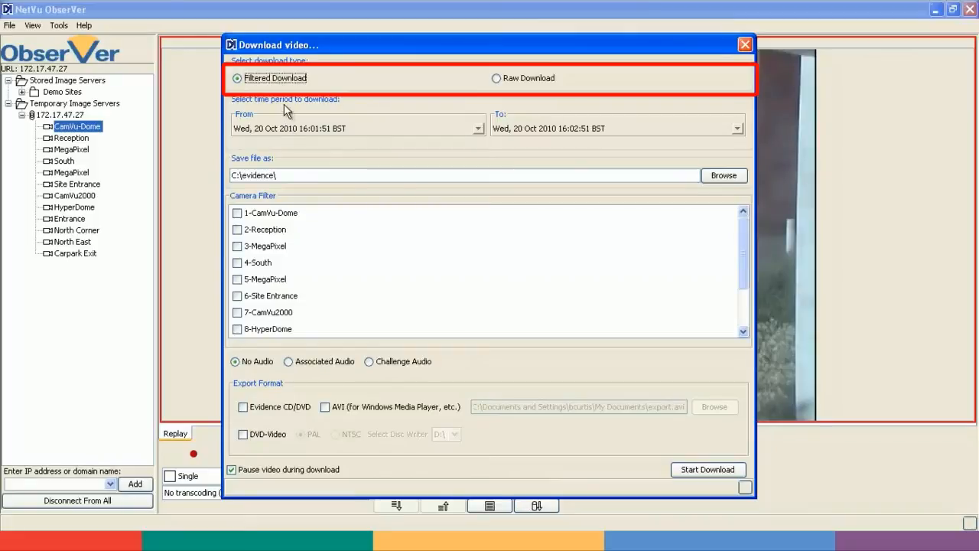
{"action": "mouse_move", "coordinate": [494, 76]}
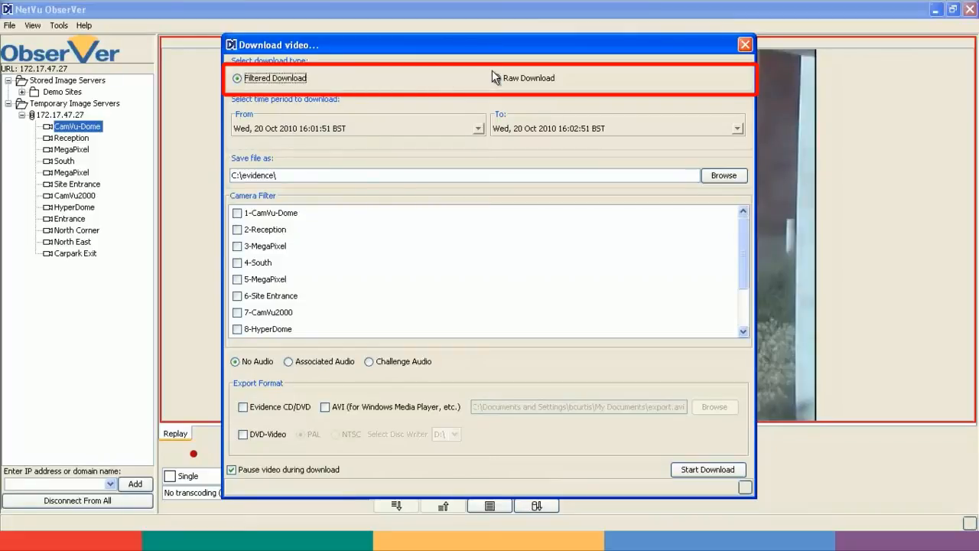
{"action": "mouse_move", "coordinate": [440, 81]}
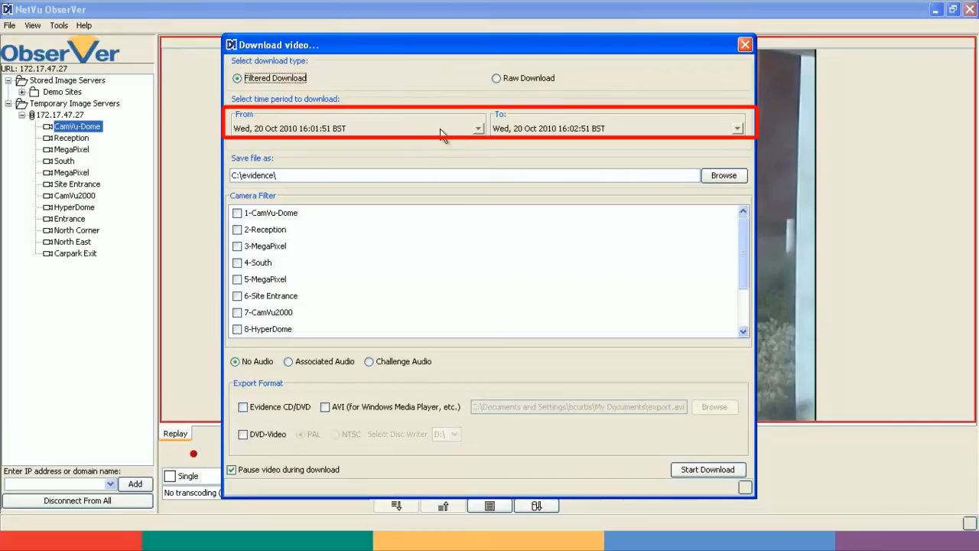
{"action": "mouse_move", "coordinate": [359, 144]}
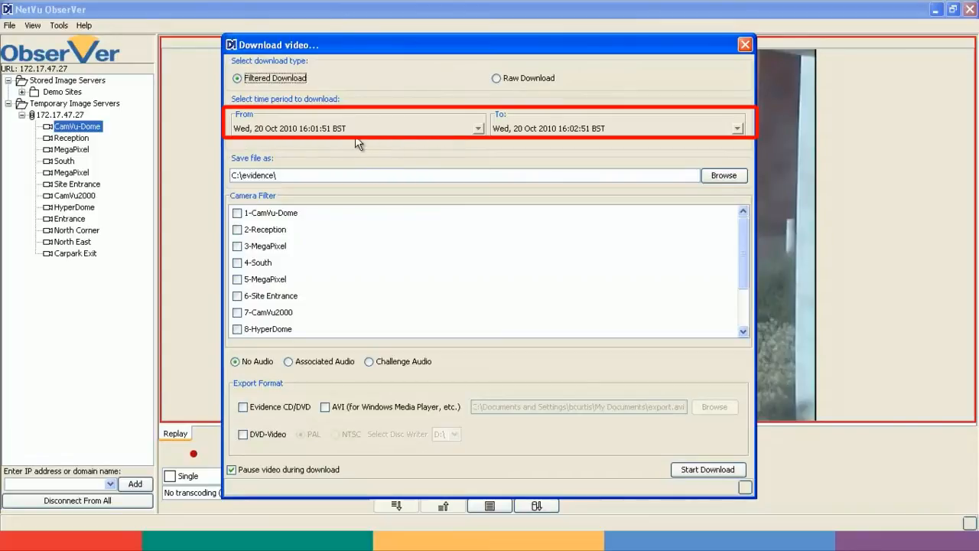
{"action": "mouse_move", "coordinate": [348, 133]}
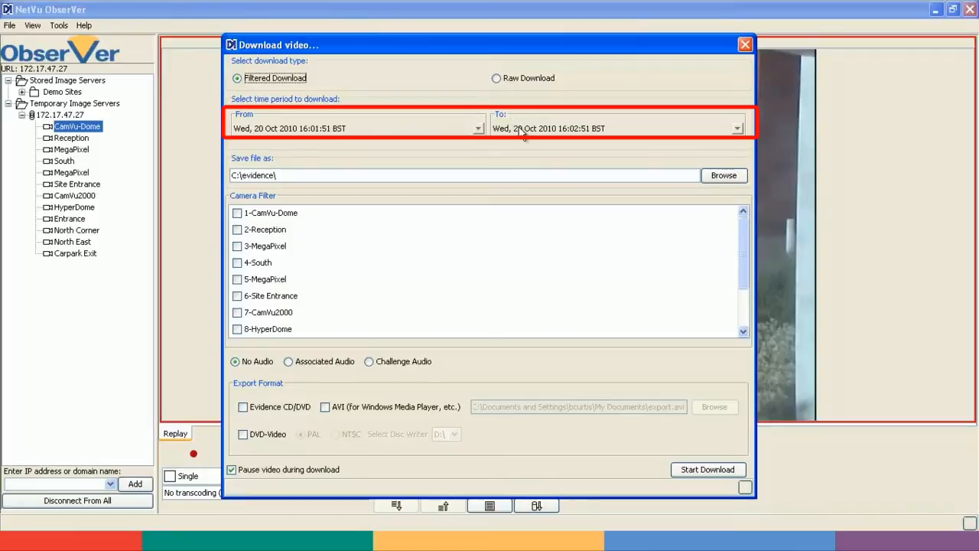
{"action": "mouse_move", "coordinate": [683, 118]}
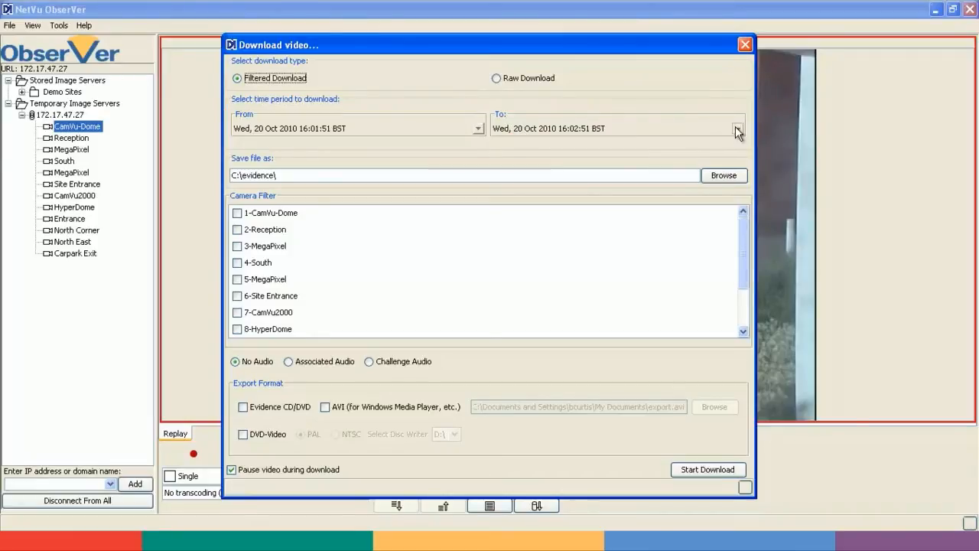
{"action": "left_click", "coordinate": [736, 128]}
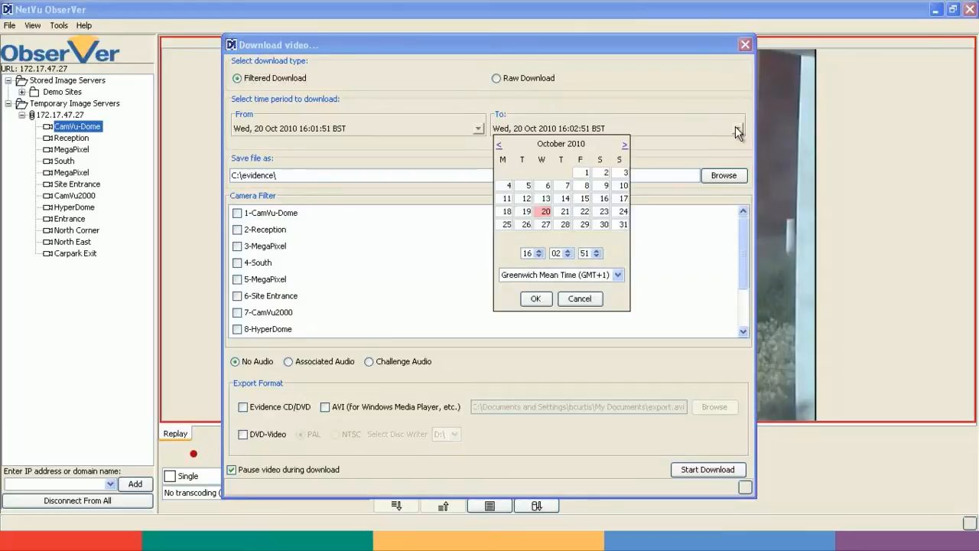
{"action": "mouse_move", "coordinate": [641, 259]}
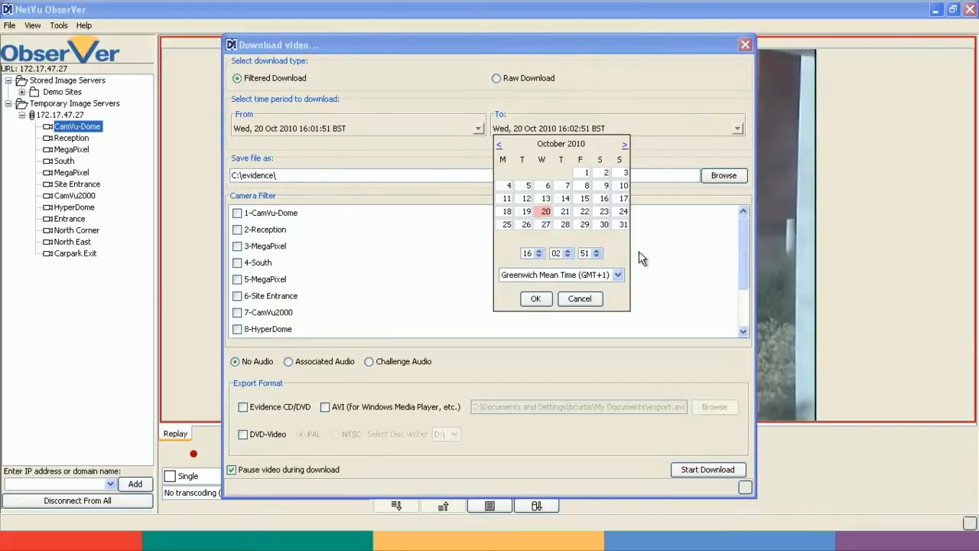
{"action": "left_click", "coordinate": [535, 298]}
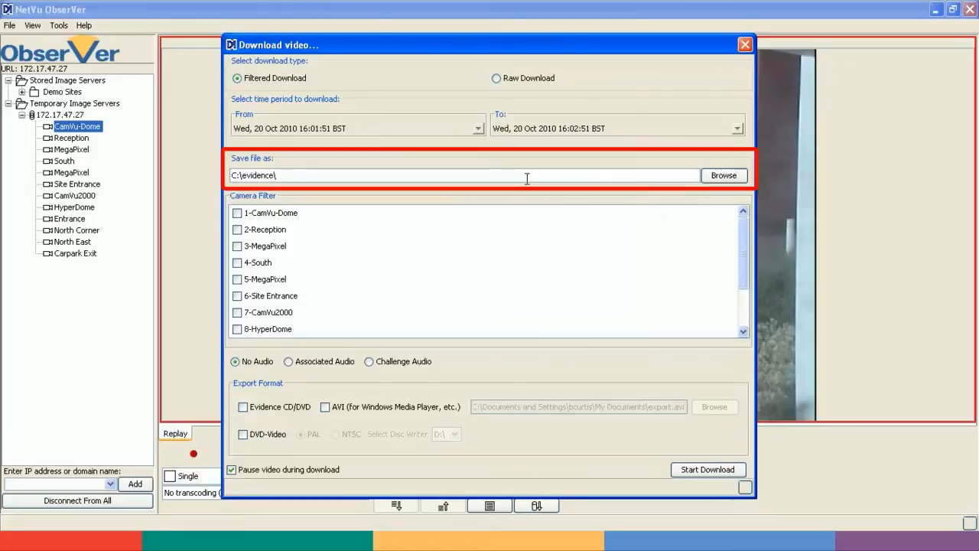
Name the saved file testfile.avi in C:\evidence.
{"action": "type", "text": "testfile.avi"}
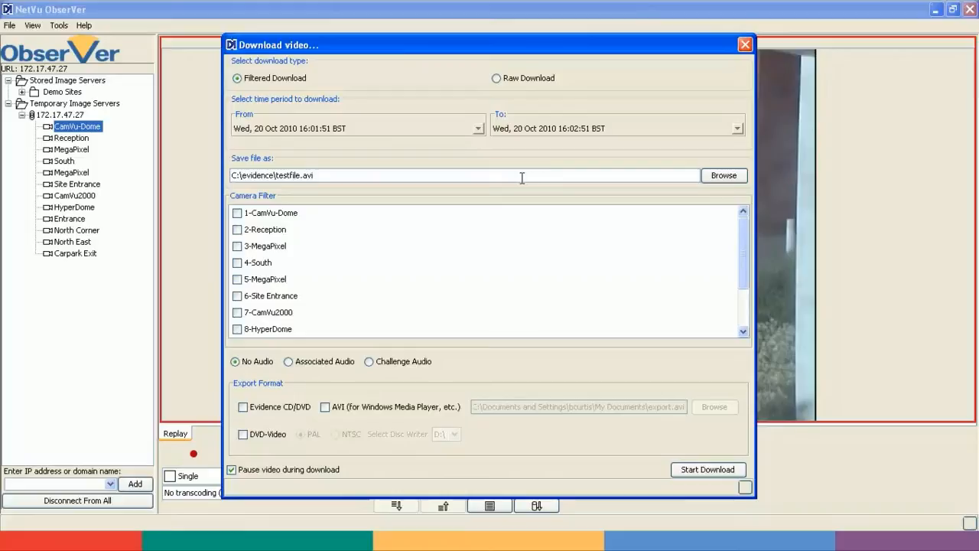
{"action": "mouse_move", "coordinate": [522, 178]}
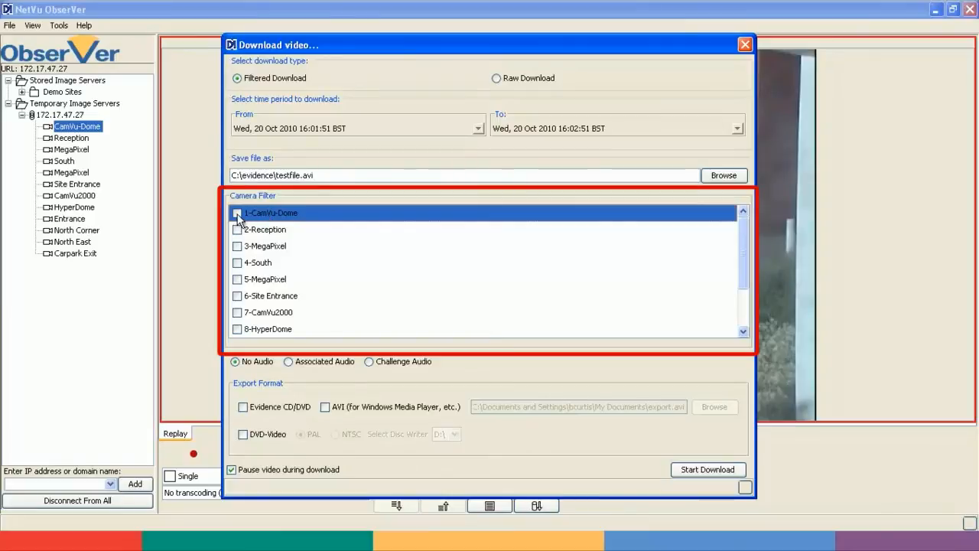
Tick the 1-CamVu-Dome camera and enable AVI and Evidence CD/DVD export formats.
{"action": "left_click", "coordinate": [237, 212]}
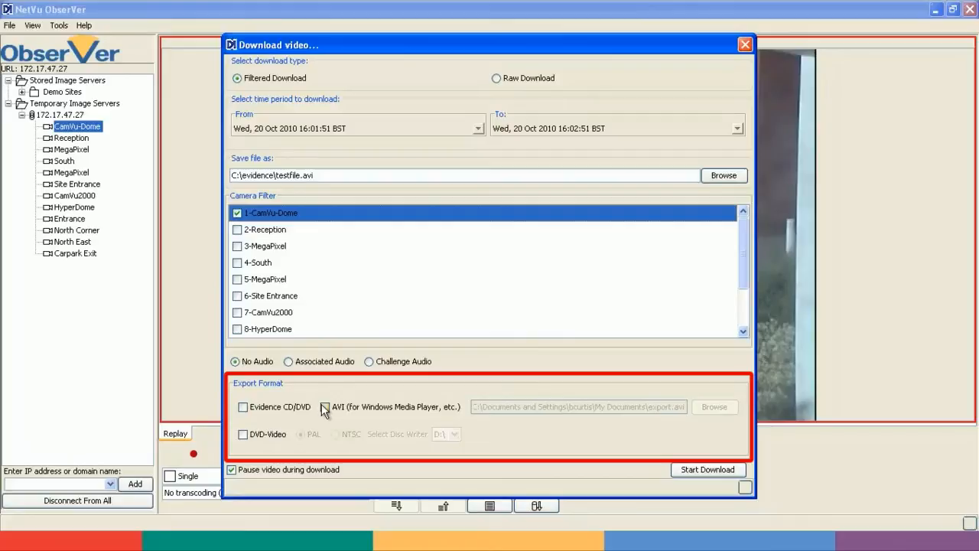
{"action": "left_click", "coordinate": [243, 407]}
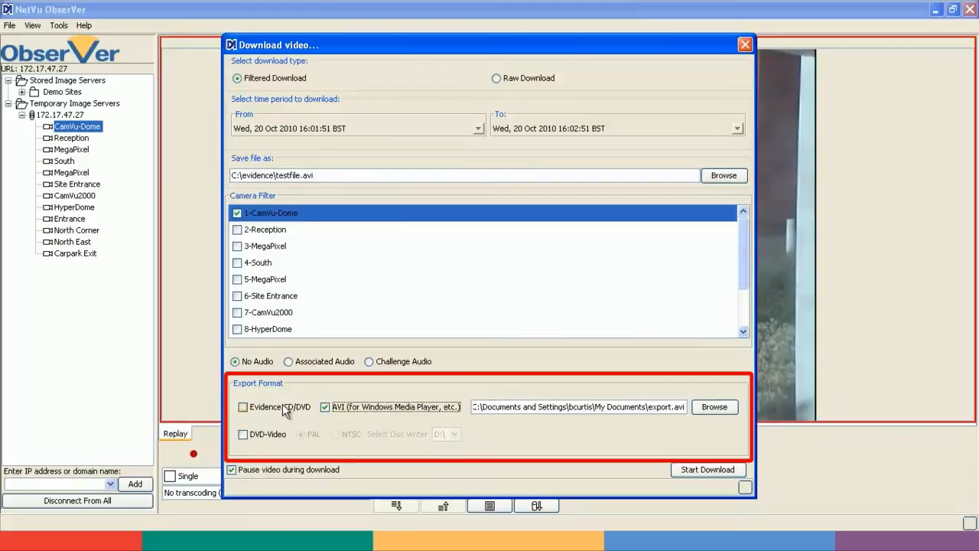
{"action": "left_click", "coordinate": [242, 406]}
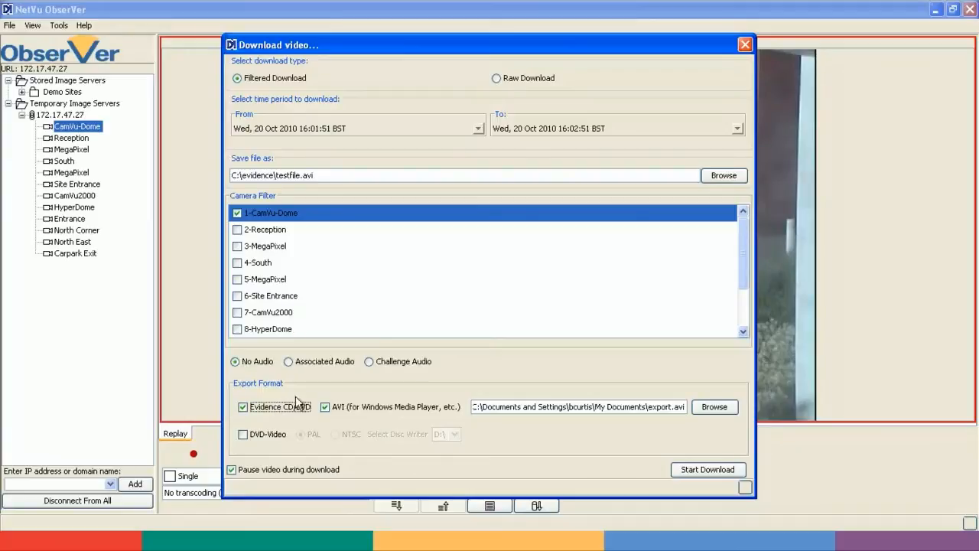
{"action": "mouse_move", "coordinate": [585, 431]}
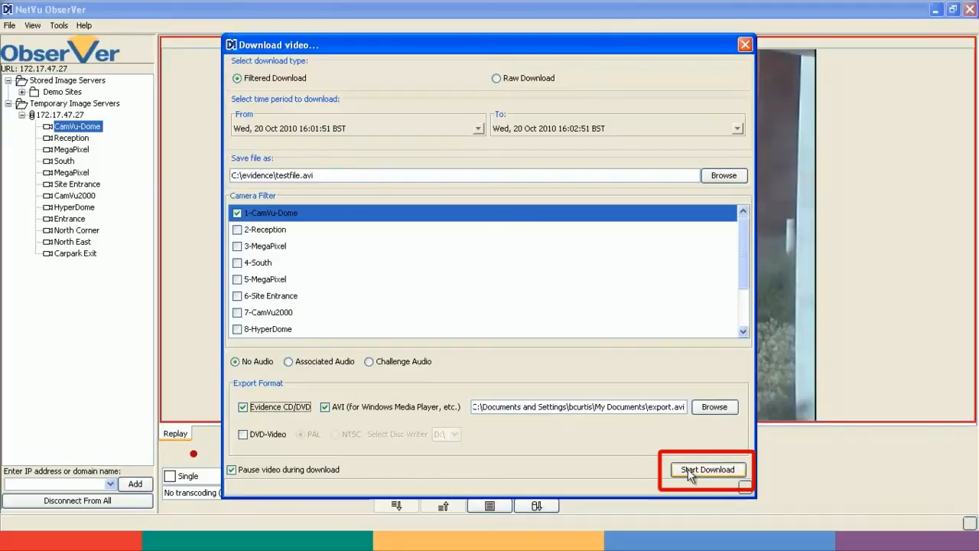
Start the filtered download of the CamVu-Dome footage.
{"action": "left_click", "coordinate": [706, 468]}
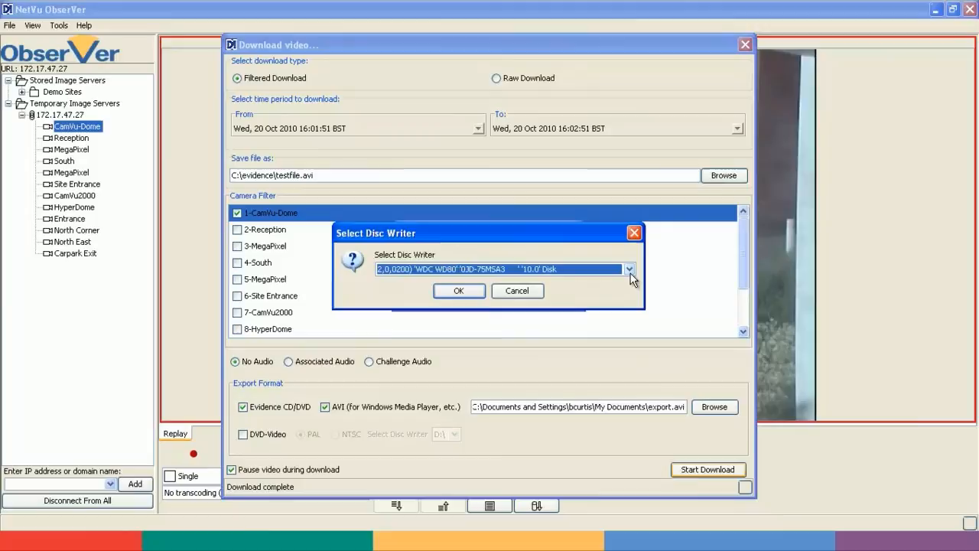
Select the TSSTcorp DVD+-RW drive as the disc writer.
{"action": "left_click", "coordinate": [629, 268]}
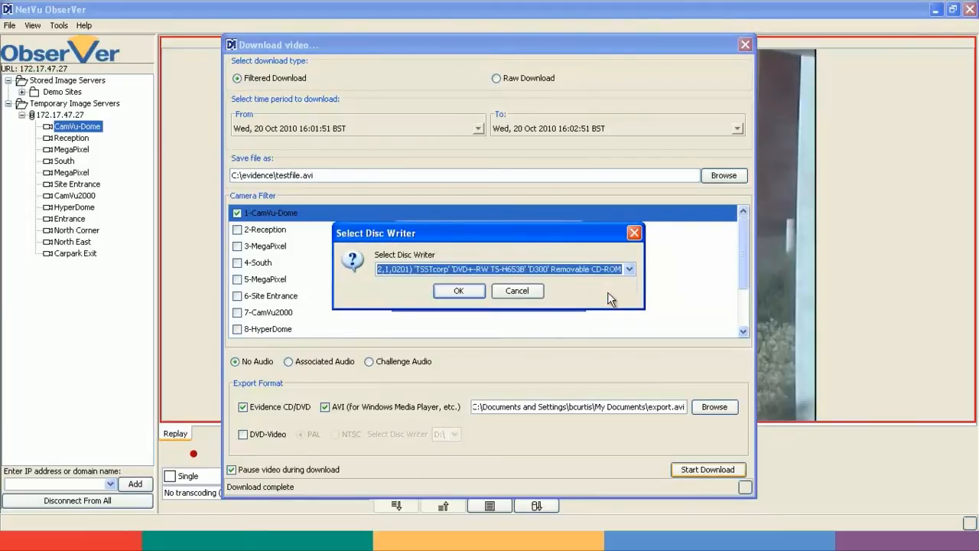
{"action": "left_click", "coordinate": [458, 290]}
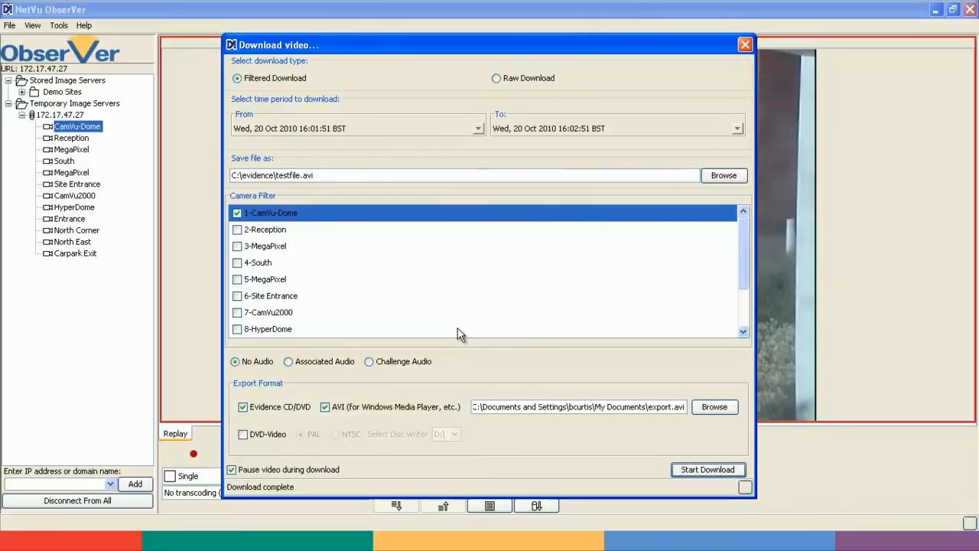
Let the evidence disc burn finish and dismiss the Complete message.
{"action": "left_click", "coordinate": [707, 469]}
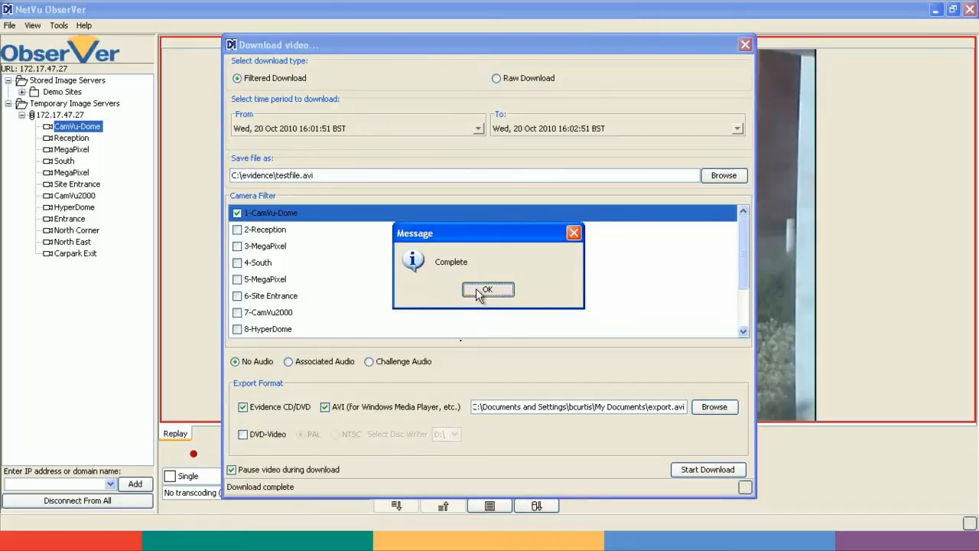
{"action": "left_click", "coordinate": [488, 289]}
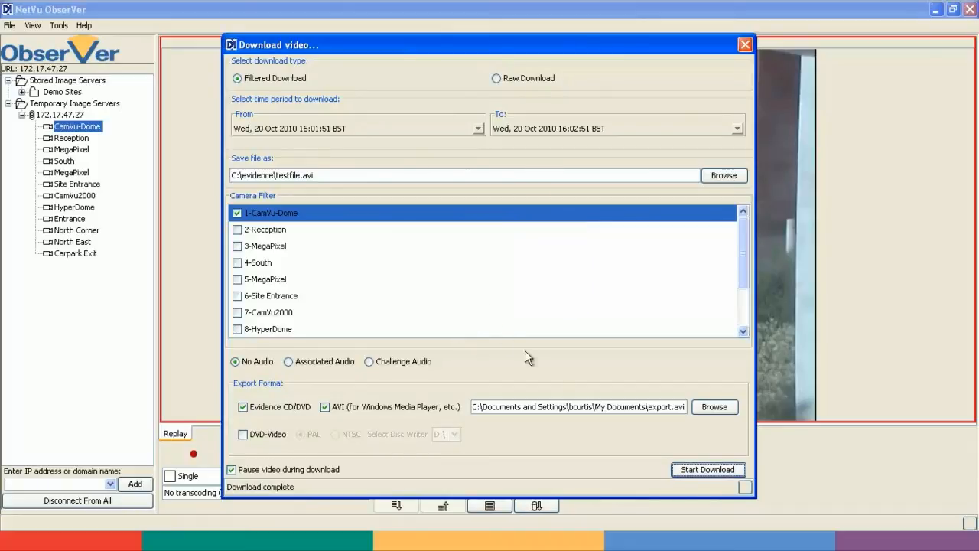